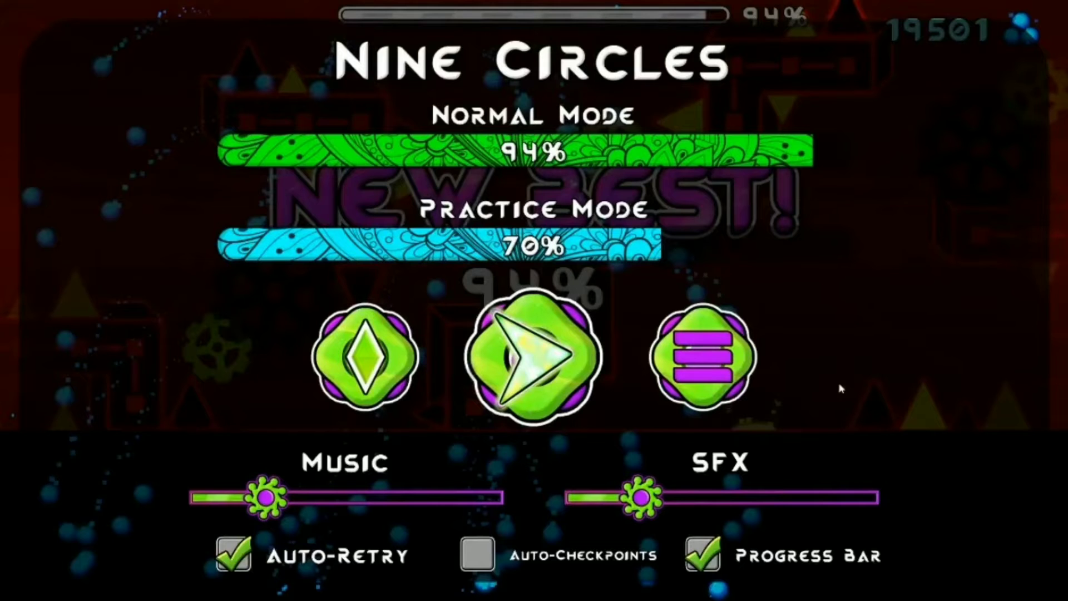
- Resume the Nine Circles run from the pause menu via the green play button
left_click(532, 357)
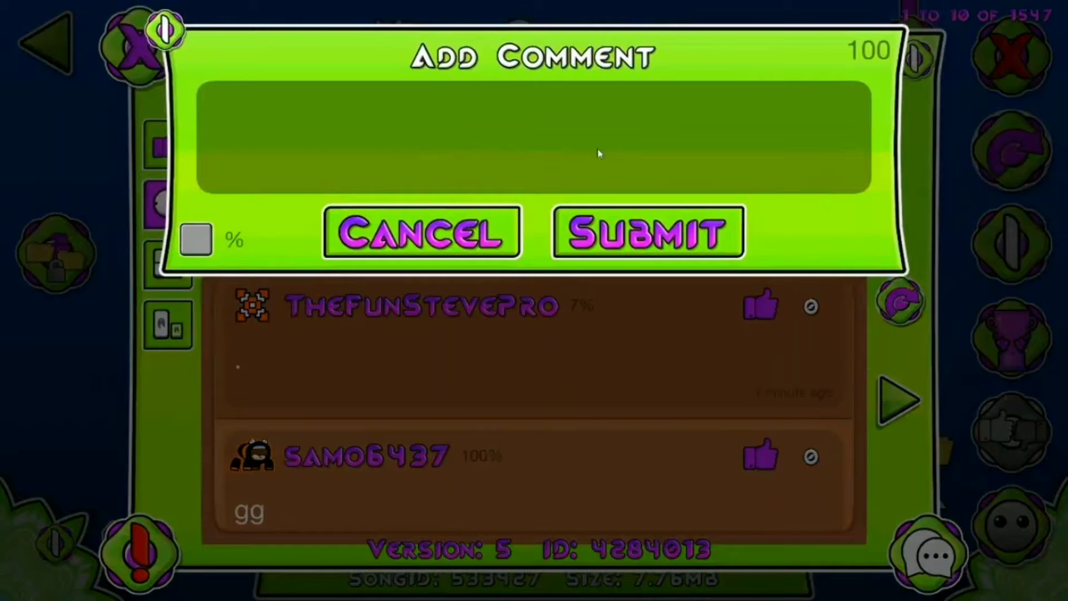
- Enter the word 'Easy' into the Nine Circles comment box without submitting it
type("Ea")
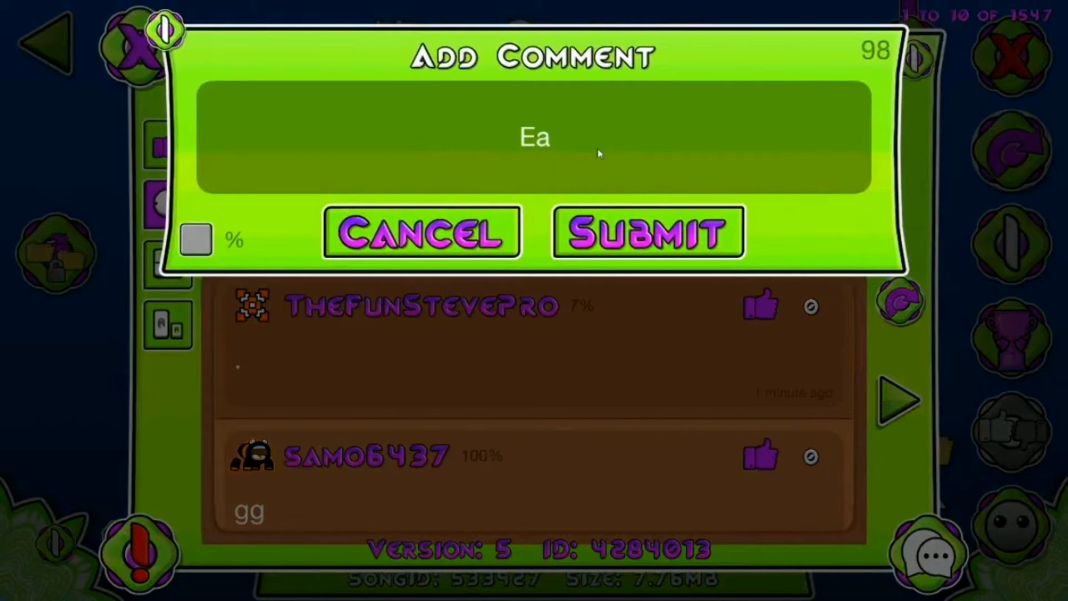
type("sy")
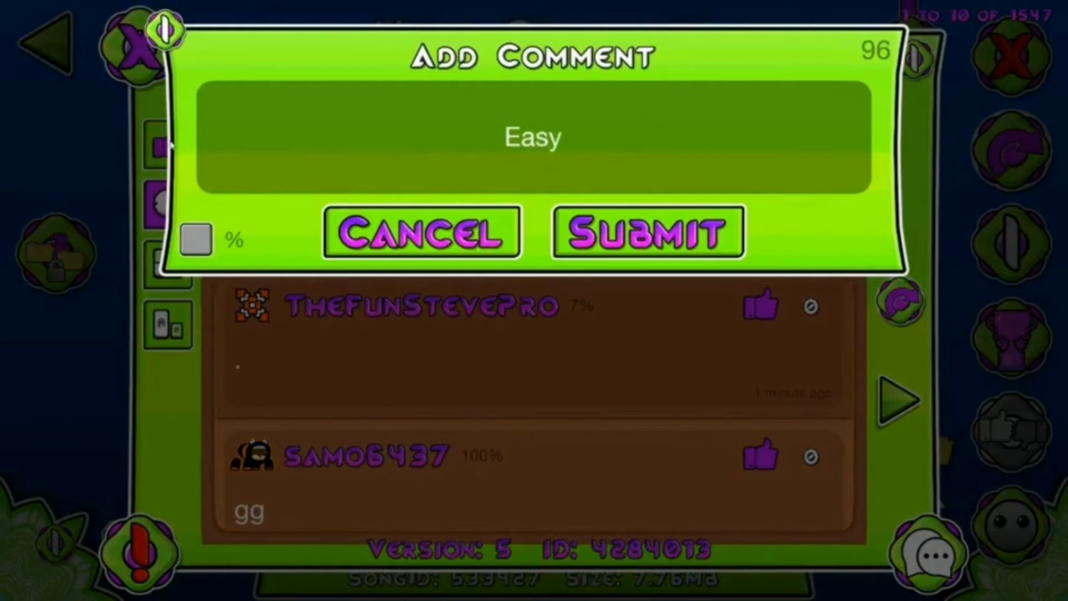